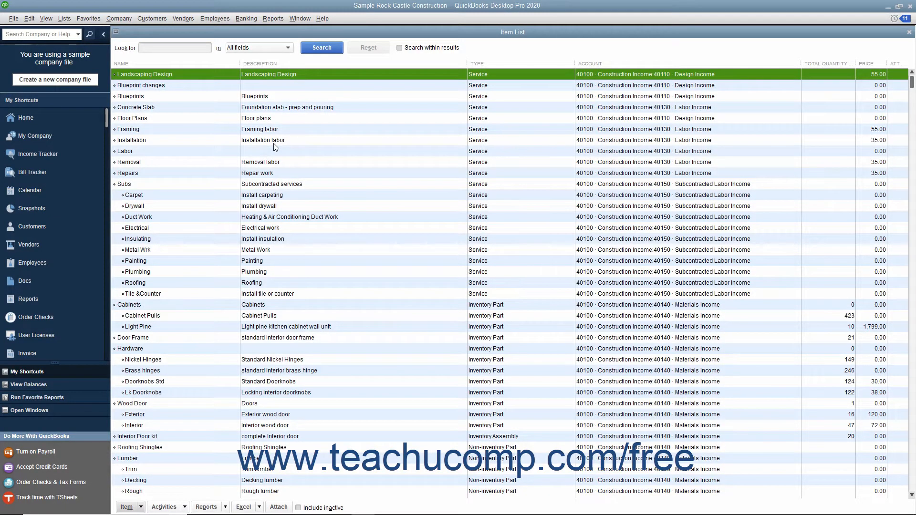
Step: Change the Landscaping Design service item's rate to 65.00 and save it
{"action": "double_click", "coordinate": [145, 74]}
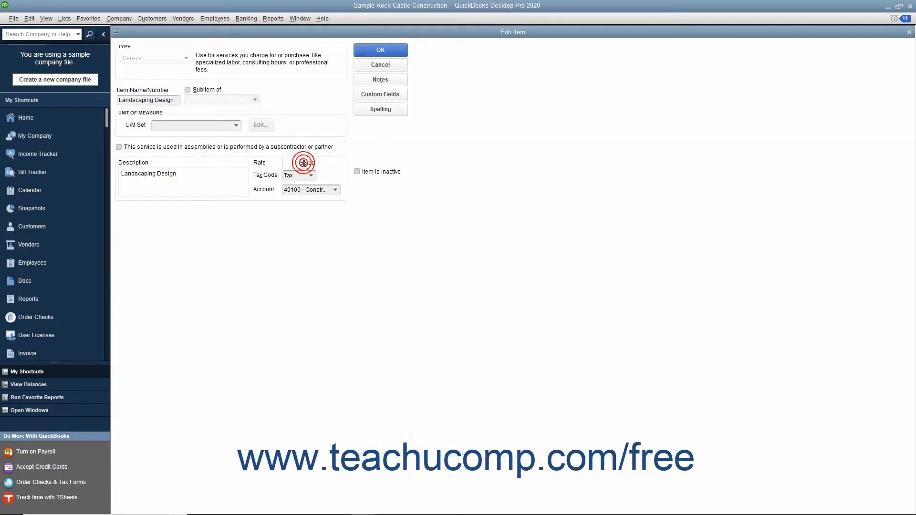
{"action": "left_click", "coordinate": [298, 163]}
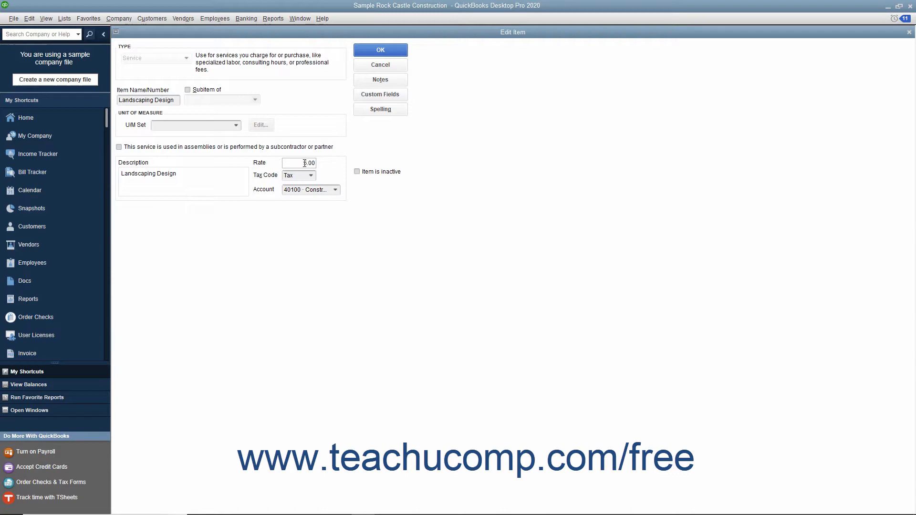
{"action": "type", "text": "65.00"}
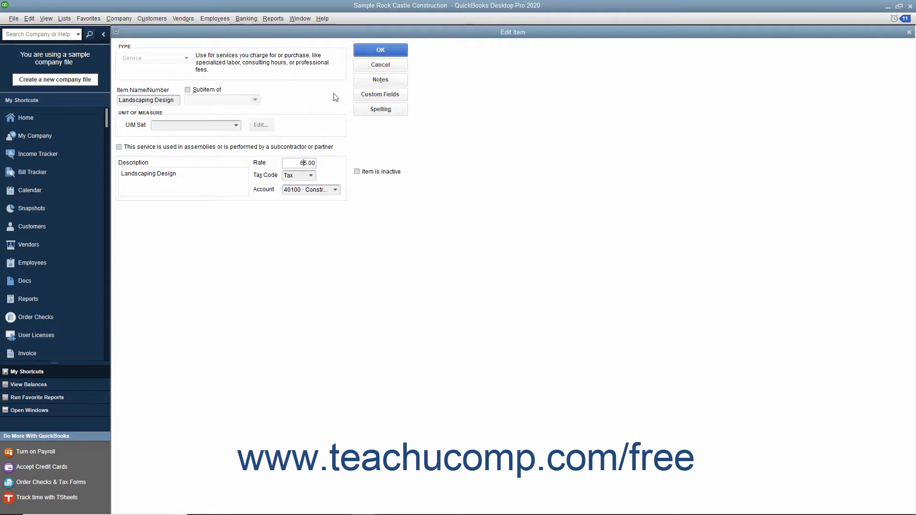
{"action": "left_click", "coordinate": [380, 49]}
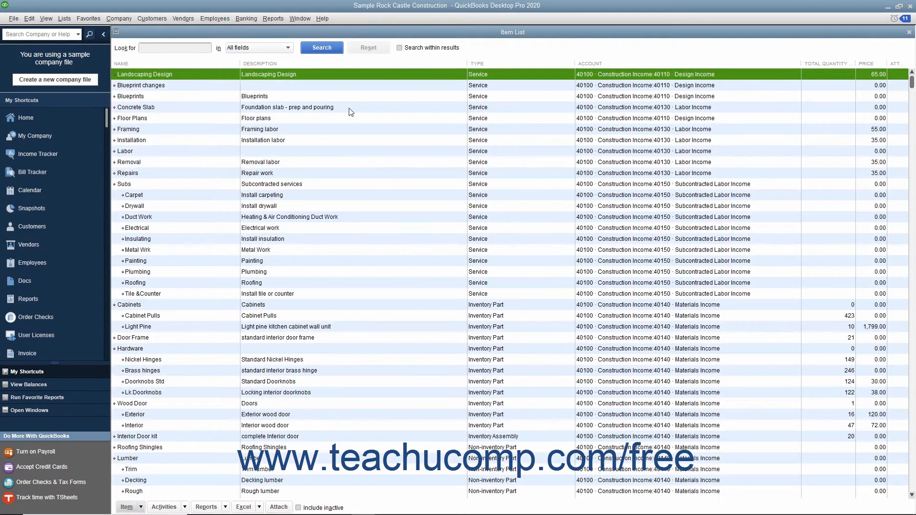
{"action": "mouse_move", "coordinate": [287, 118]}
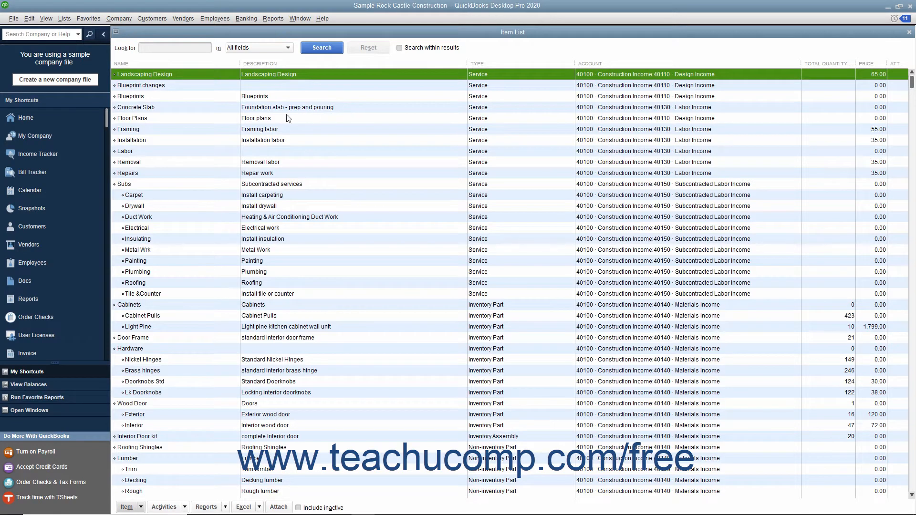
Step: Open Customers > Change Item Prices with Item Type kept on Service
{"action": "left_click", "coordinate": [151, 18]}
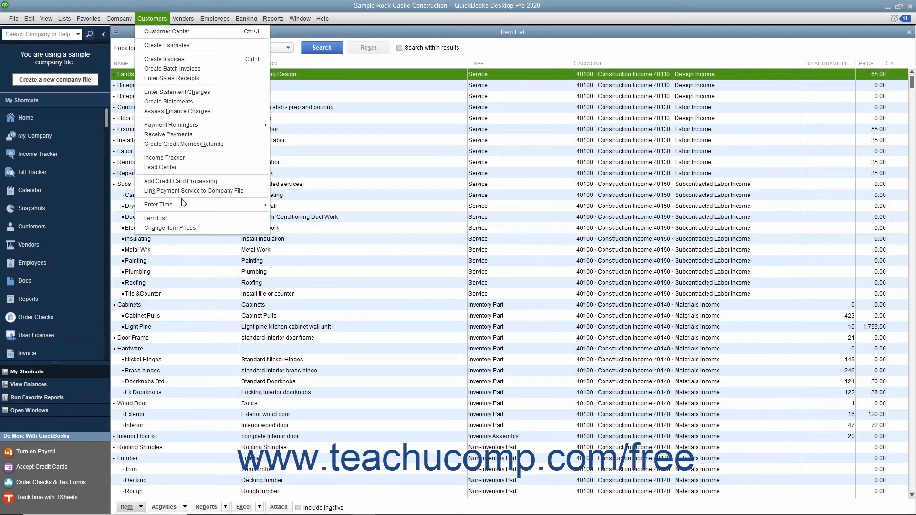
{"action": "mouse_move", "coordinate": [170, 228]}
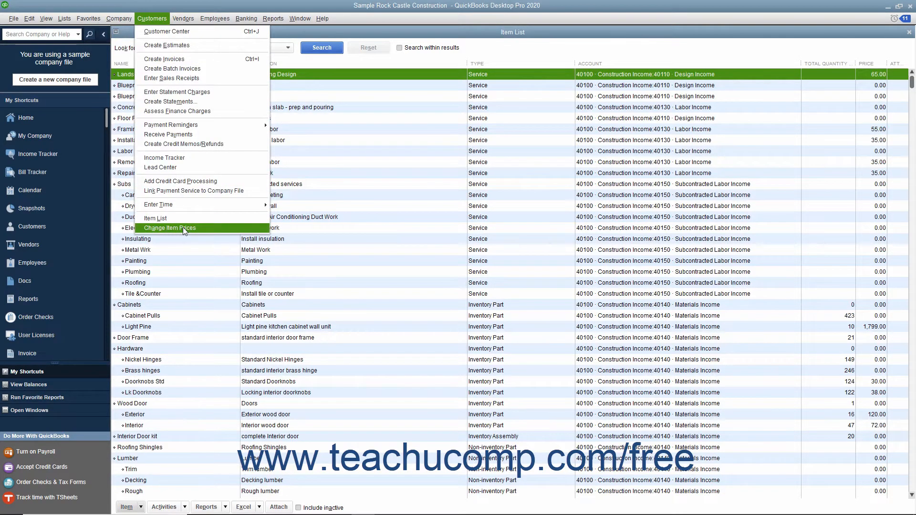
{"action": "left_click", "coordinate": [169, 228]}
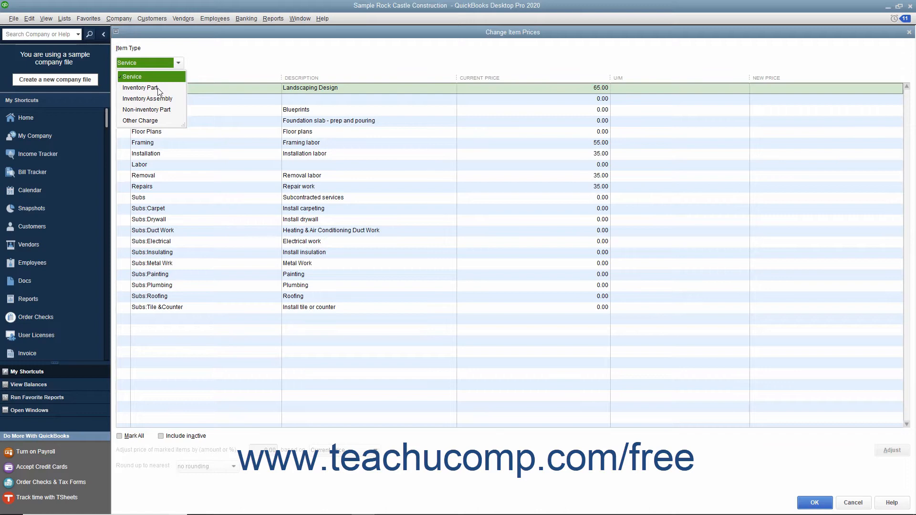
{"action": "mouse_move", "coordinate": [159, 88]}
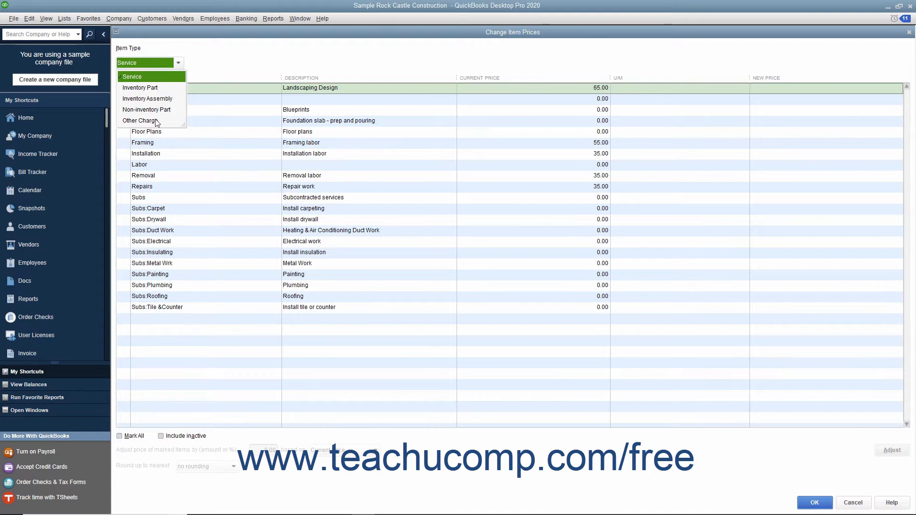
{"action": "left_click", "coordinate": [131, 76]}
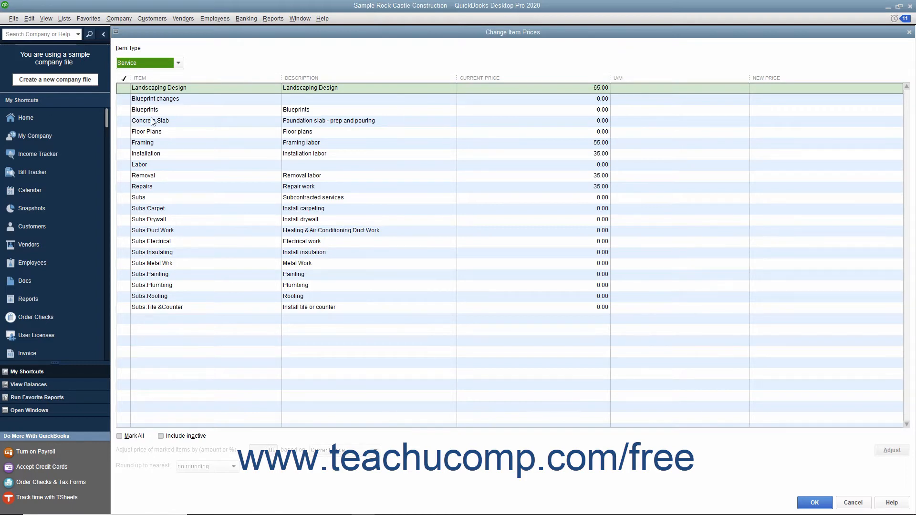
Step: Test-mark the Framing item, unmark it, then check Mark All
{"action": "left_click", "coordinate": [122, 143]}
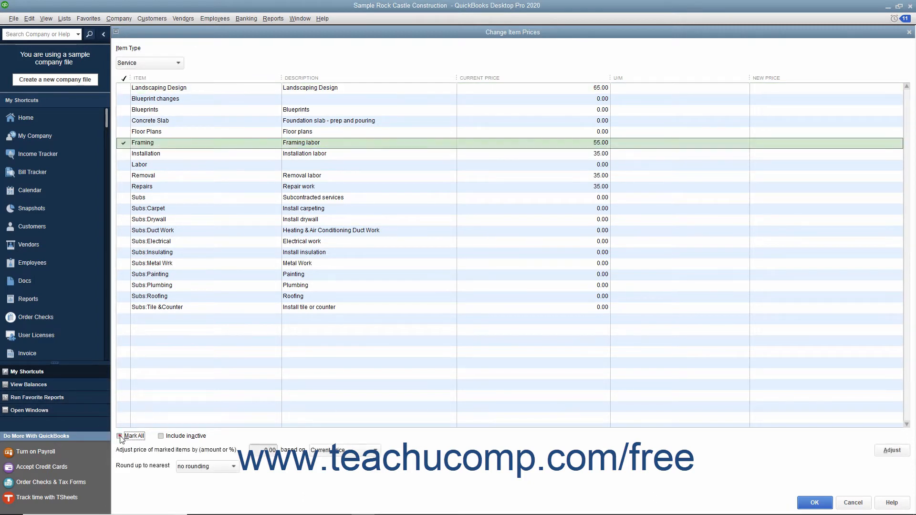
{"action": "left_click", "coordinate": [123, 437]}
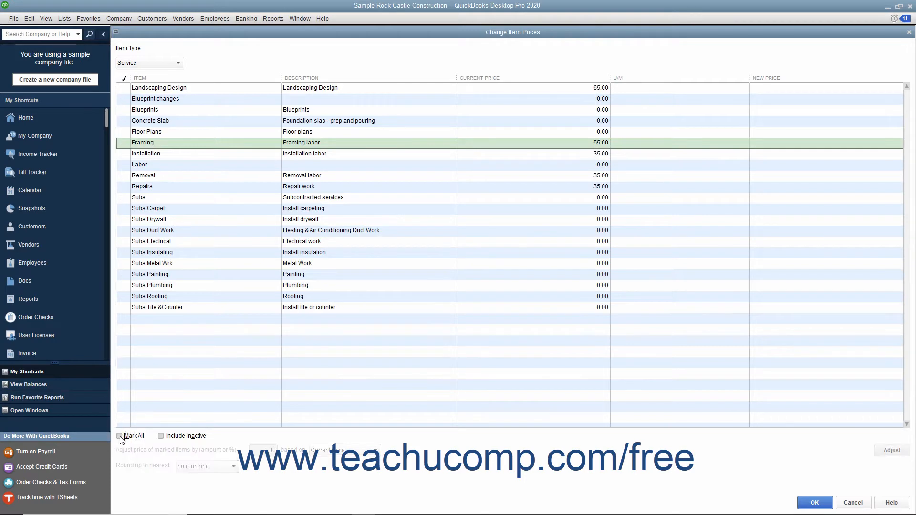
{"action": "left_click", "coordinate": [133, 436]}
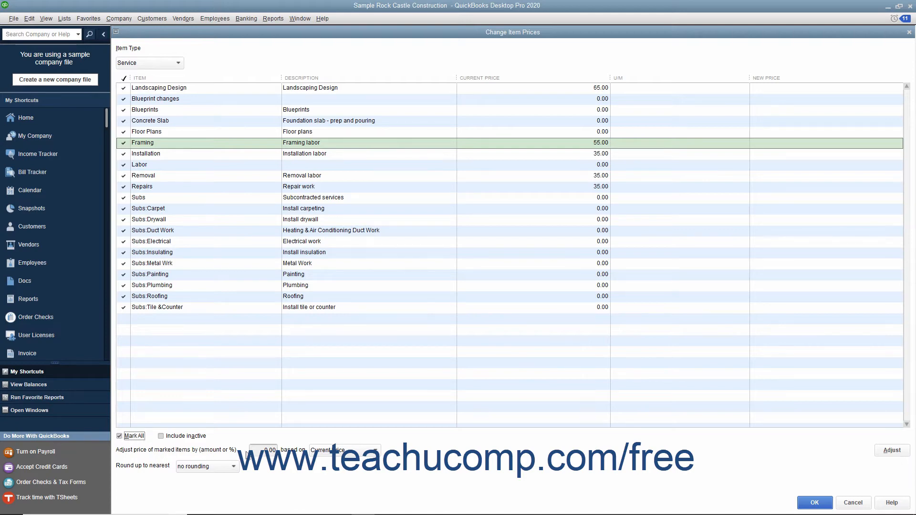
Step: Set a 30% increase based on Current Price, leaving rounding at no rounding
{"action": "left_click", "coordinate": [265, 450]}
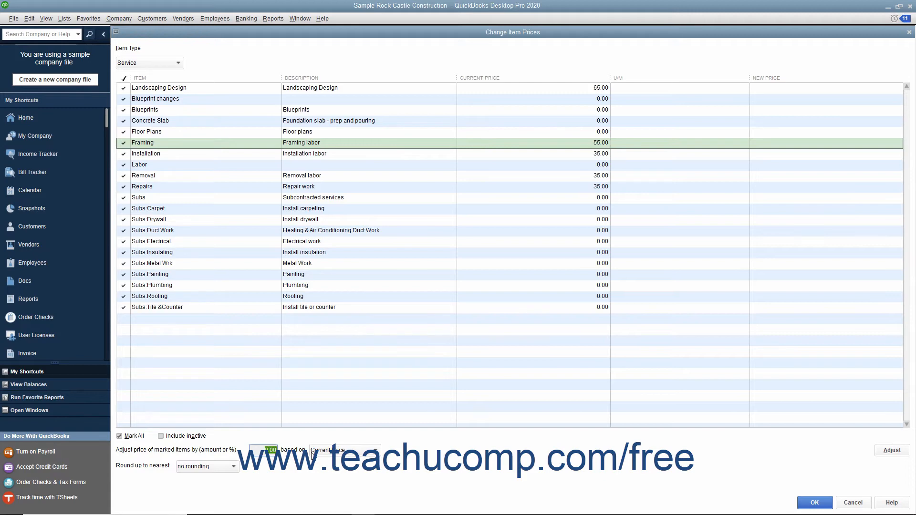
{"action": "type", "text": "30%"}
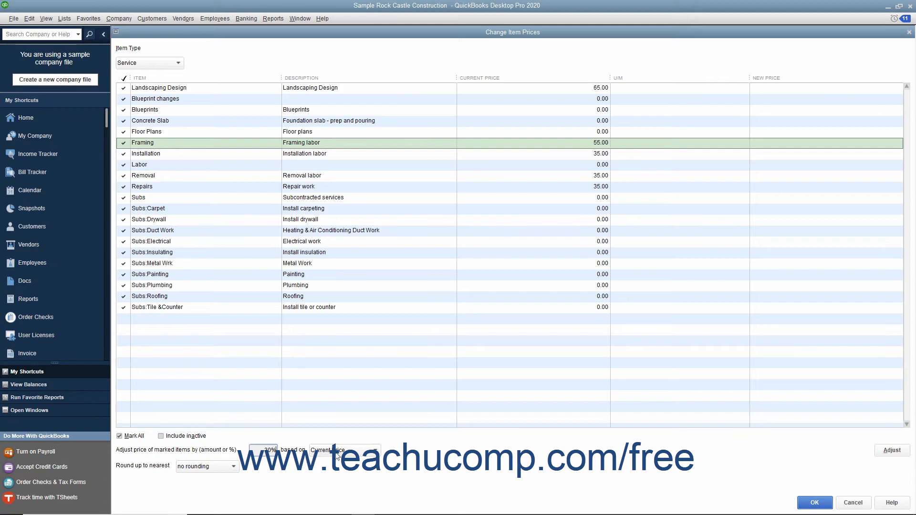
{"action": "left_click", "coordinate": [344, 450]}
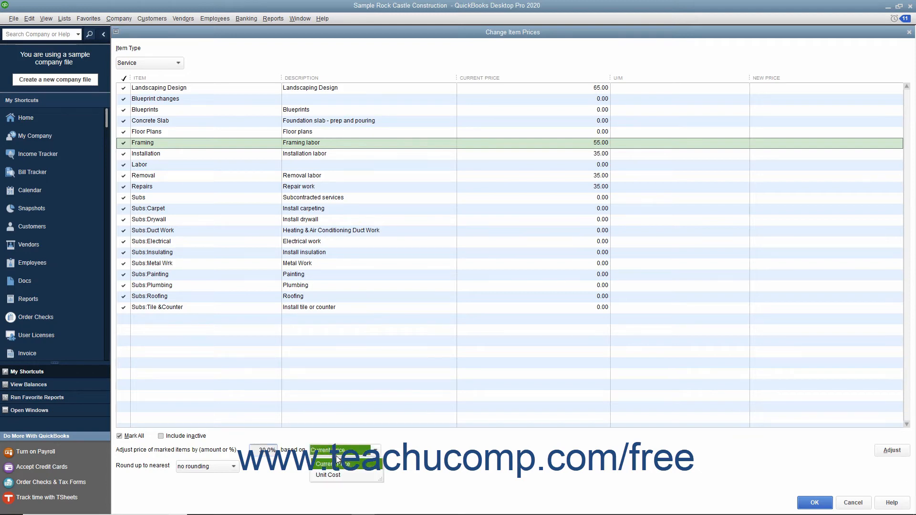
{"action": "left_click", "coordinate": [328, 450]}
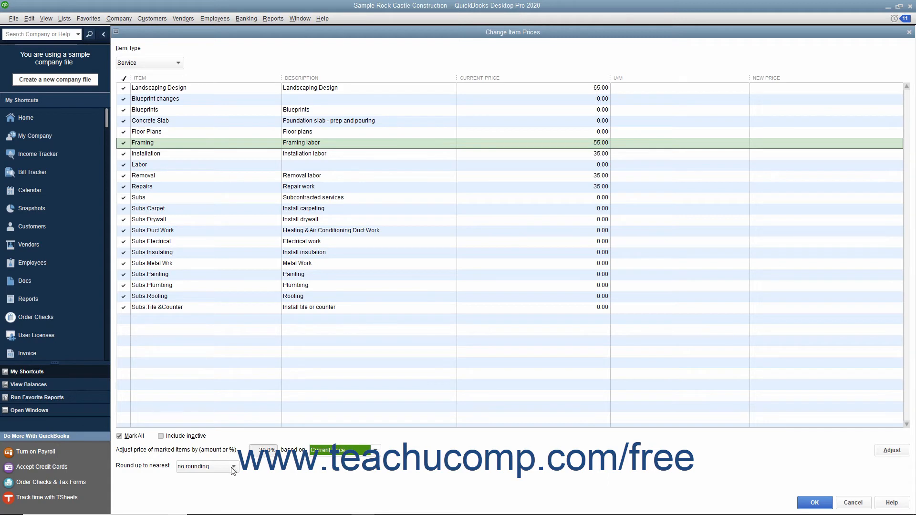
{"action": "left_click", "coordinate": [234, 466]}
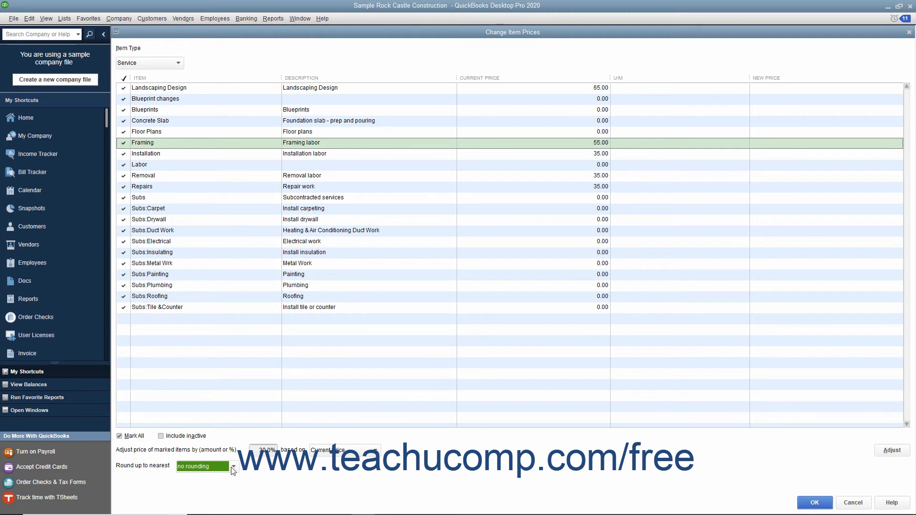
{"action": "mouse_move", "coordinate": [491, 488]}
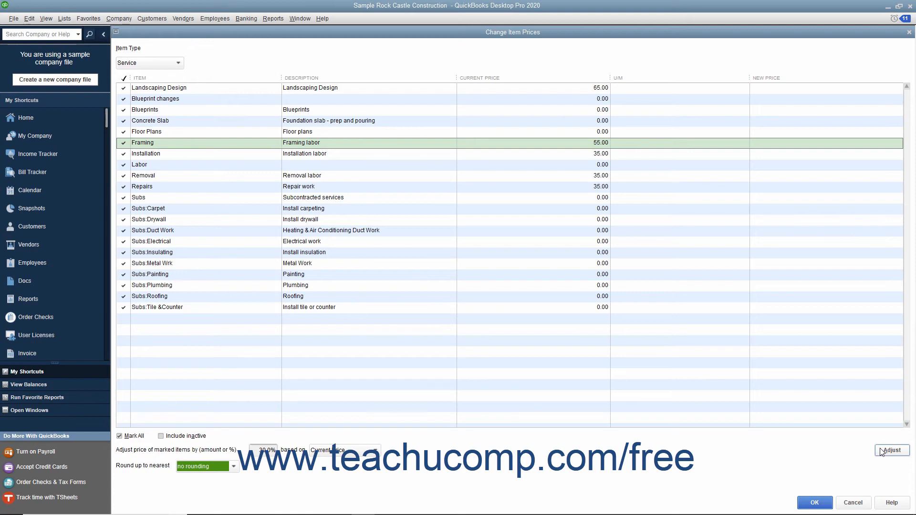
Step: Adjust the marked prices, e.g. Framing to 71.50, and save them with OK
{"action": "left_click", "coordinate": [891, 450]}
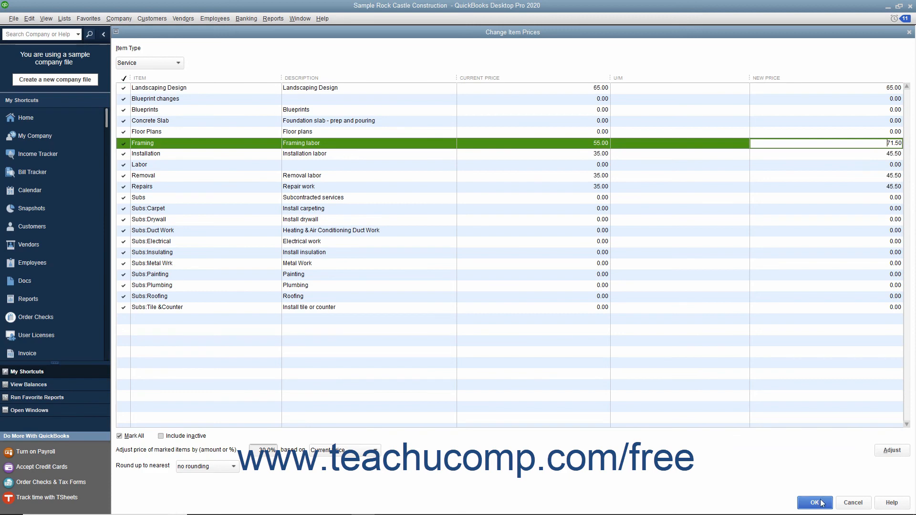
{"action": "left_click", "coordinate": [814, 502]}
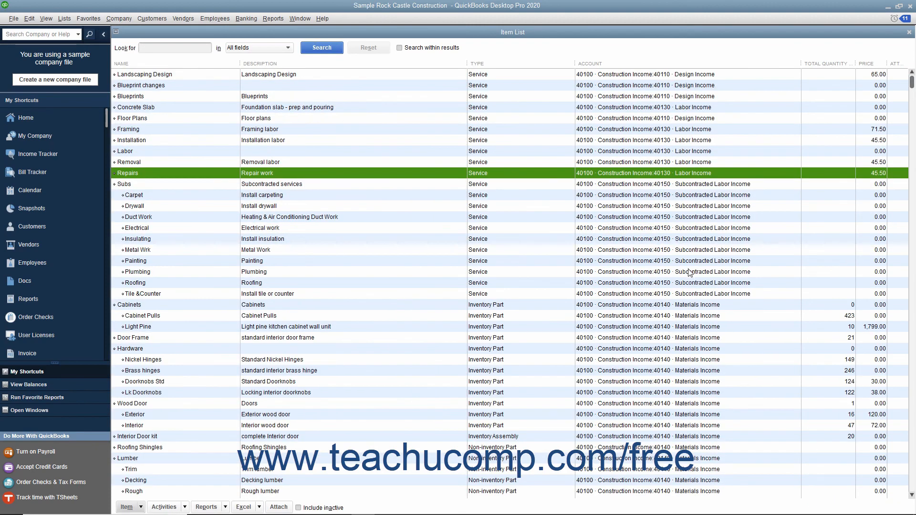